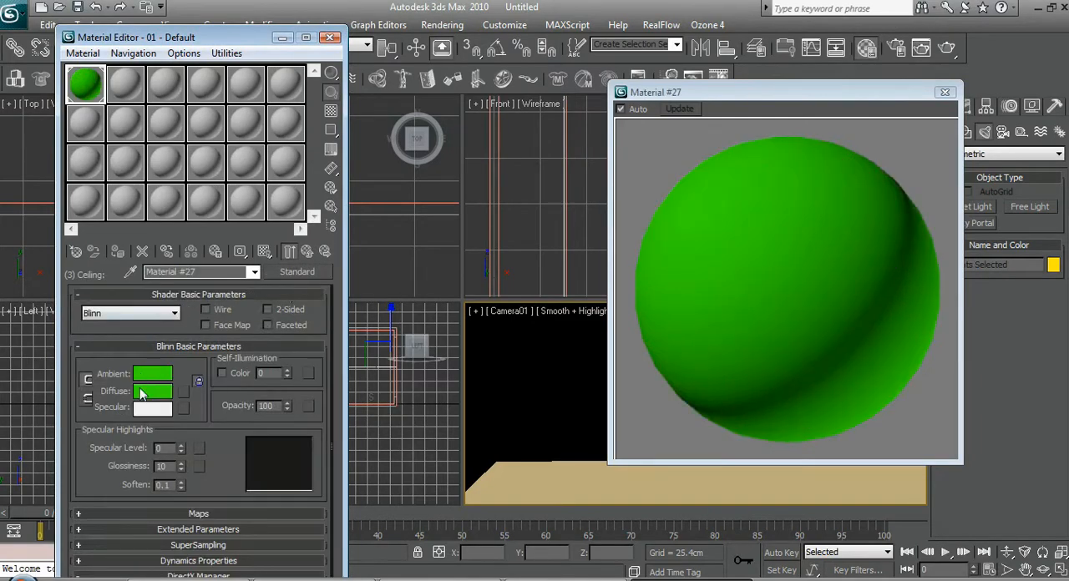
# - Set the ceiling material's diffuse colour to pure white (RGB 255,255,255) and close the preview
pyautogui.click(153, 391)
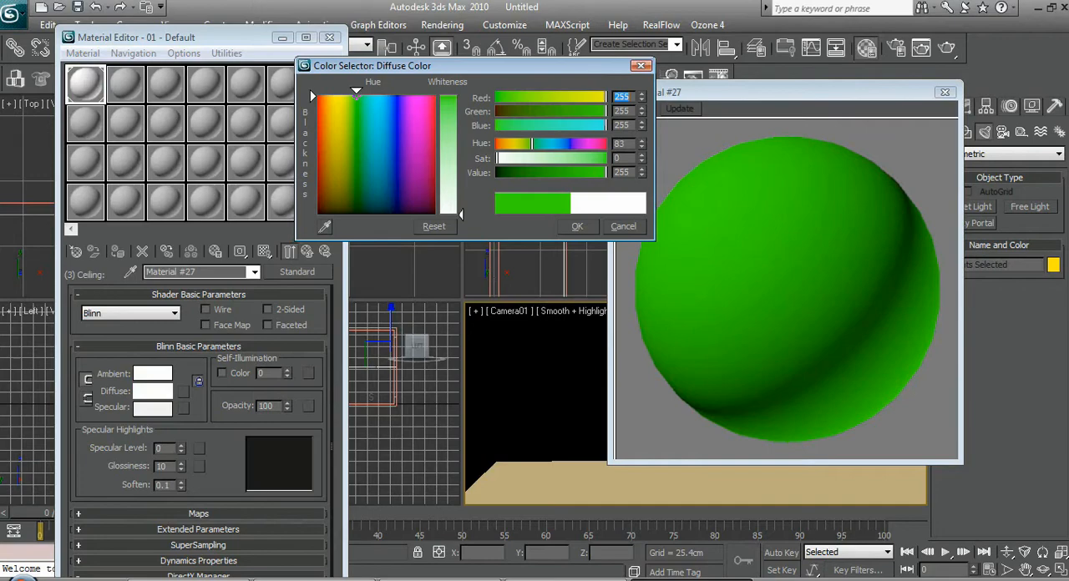
pyautogui.click(577, 225)
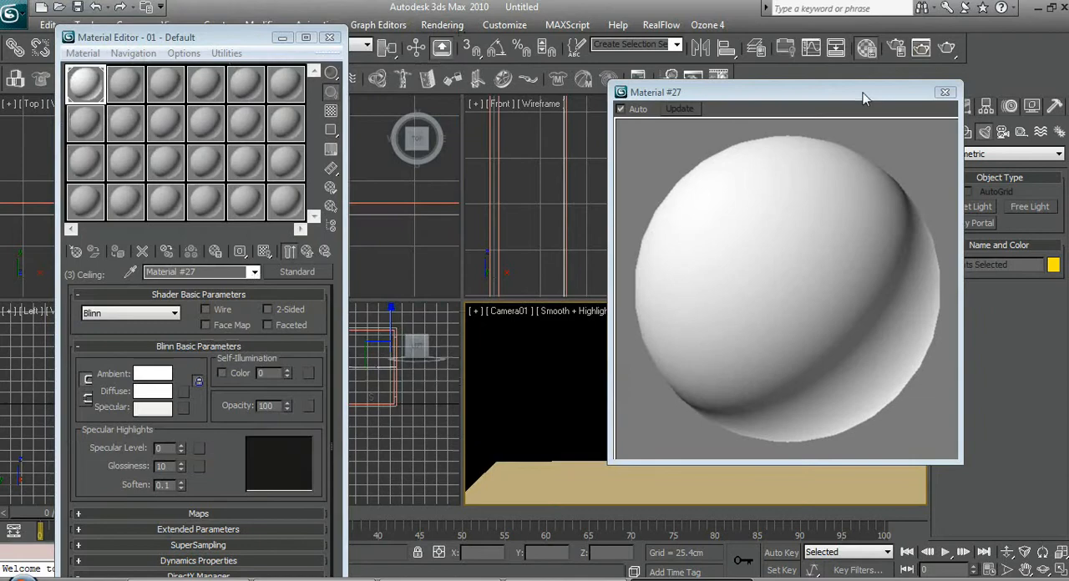
pyautogui.click(945, 92)
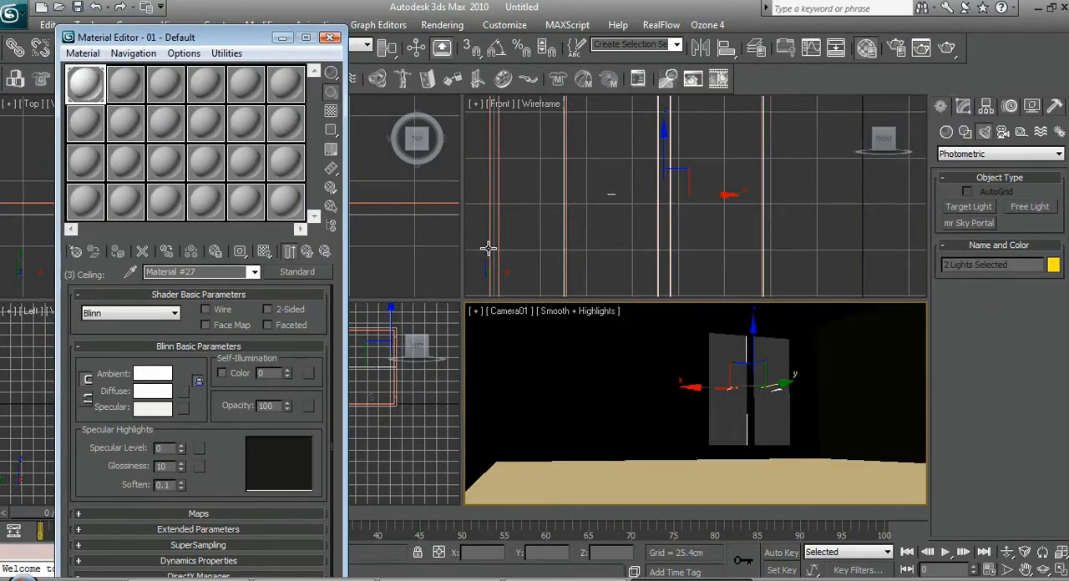
# - Instance the mr Physical Sky map into the Material Editor and disable Inherit from mr Sky
pyautogui.click(441, 23)
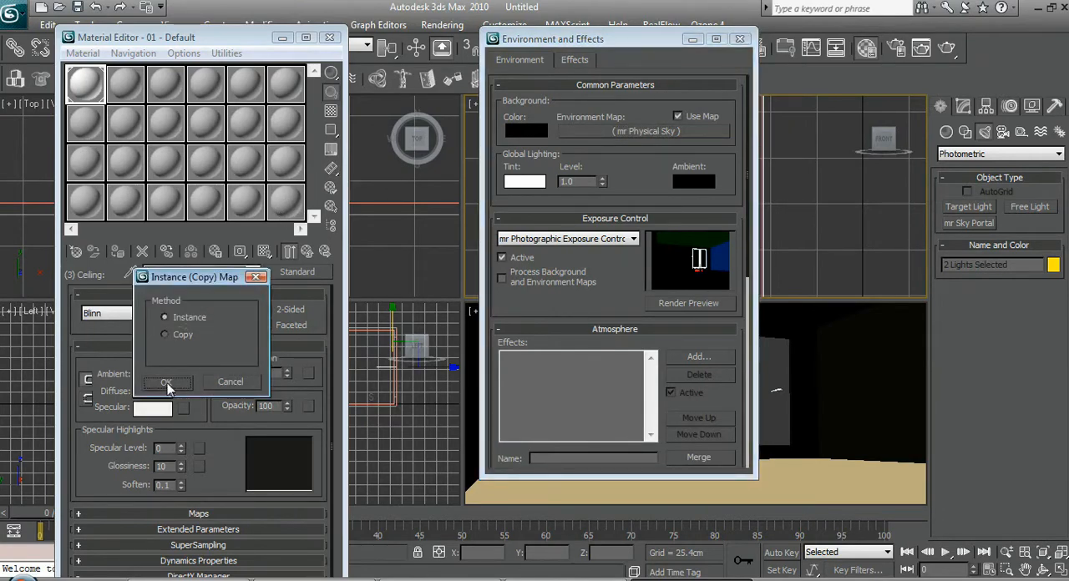
pyautogui.click(167, 382)
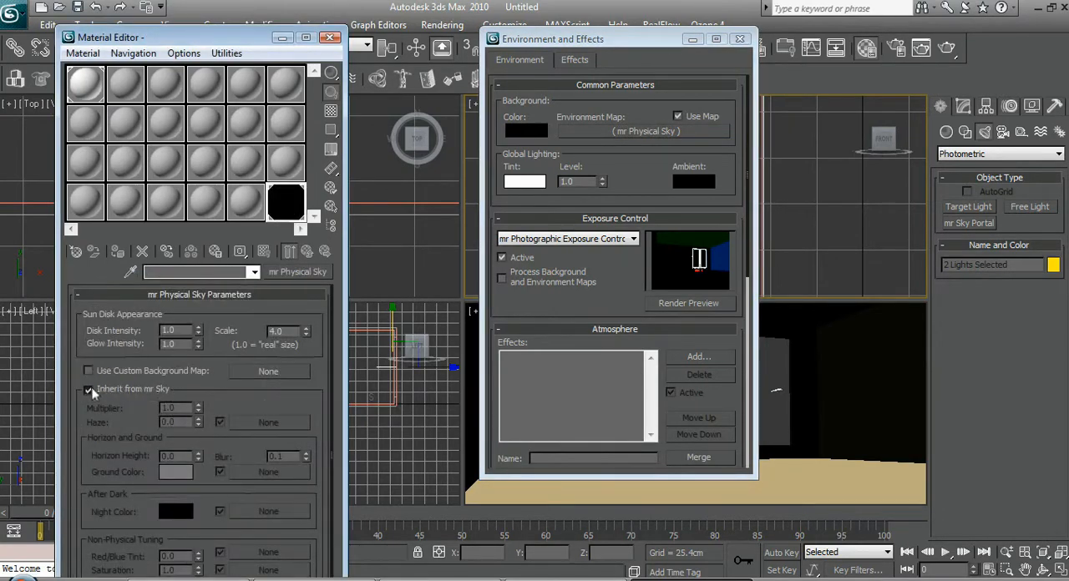
pyautogui.click(88, 388)
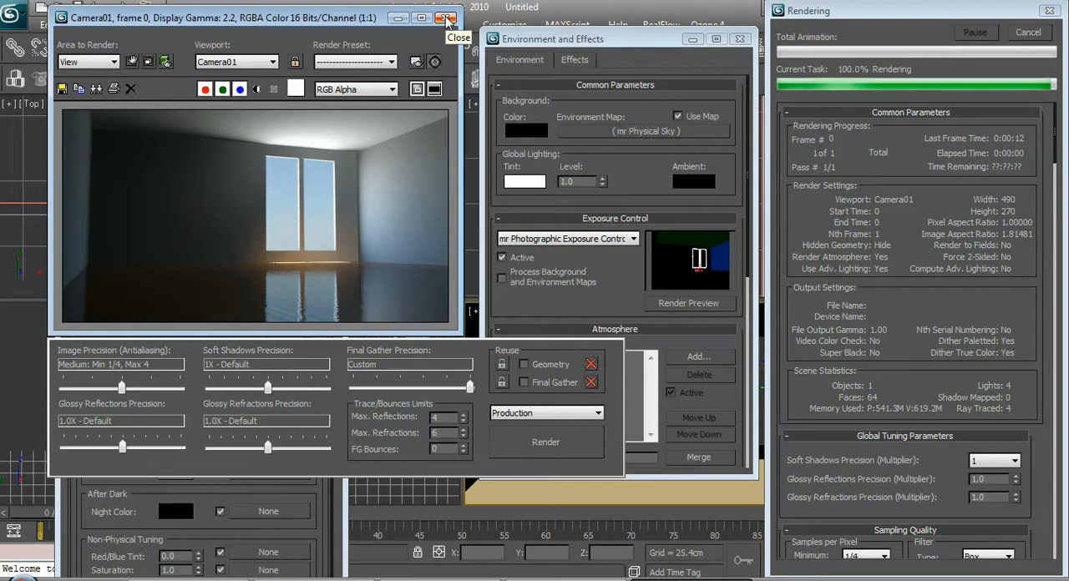
# - Close the render frame, Environment and Material Editor windows
pyautogui.click(448, 18)
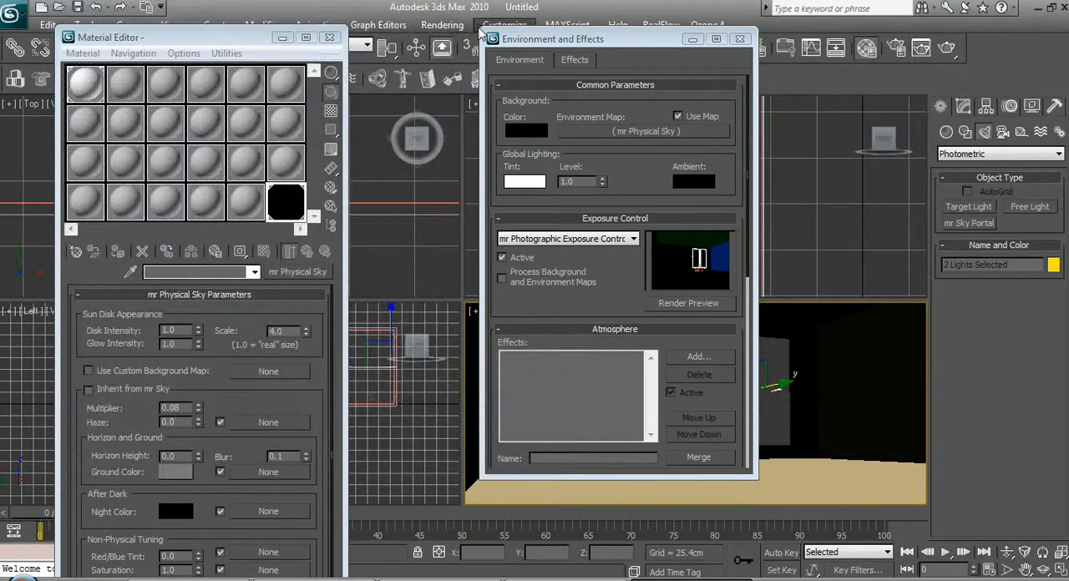
pyautogui.click(739, 40)
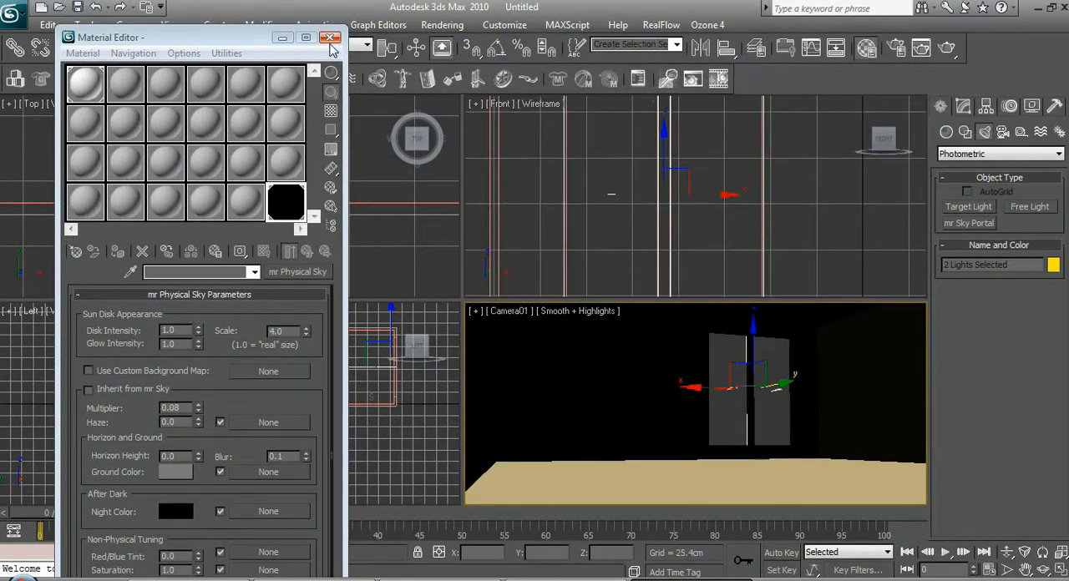
pyautogui.click(329, 37)
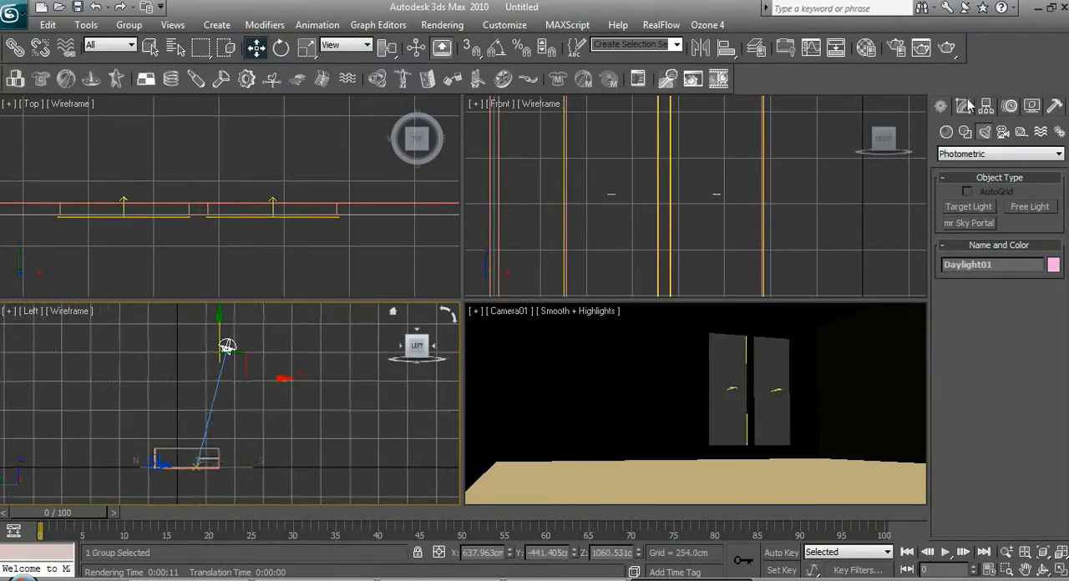
# - Select Daylight01, review its parameters, and return to the Create lights panel
pyautogui.click(962, 107)
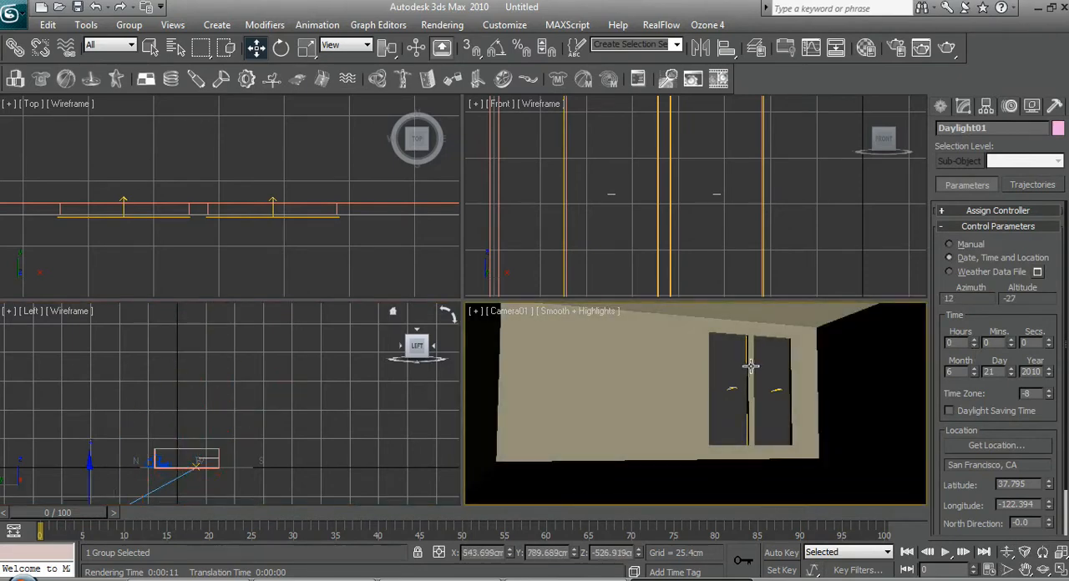
pyautogui.click(962, 107)
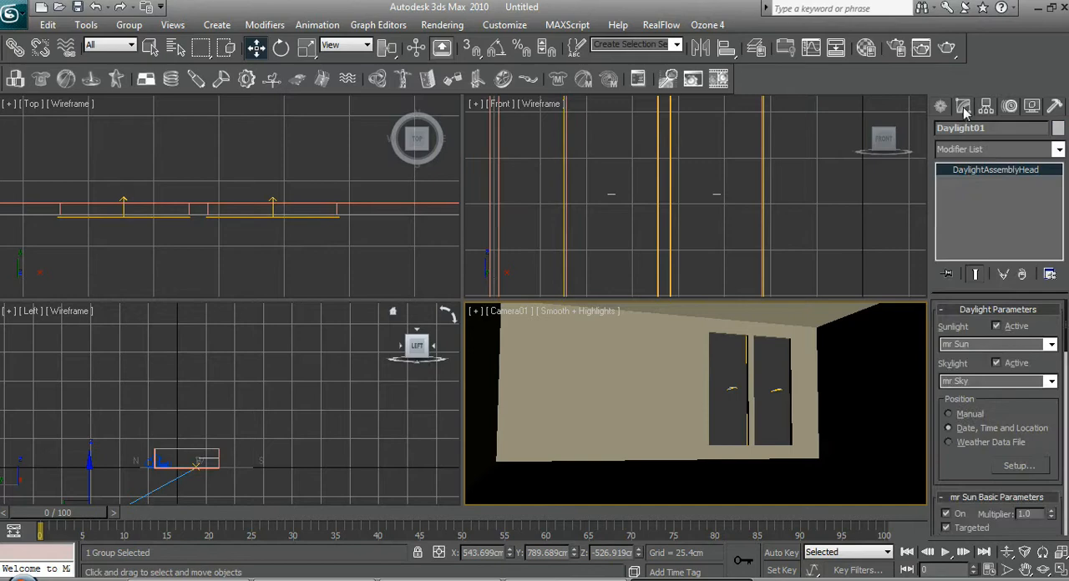
pyautogui.click(940, 107)
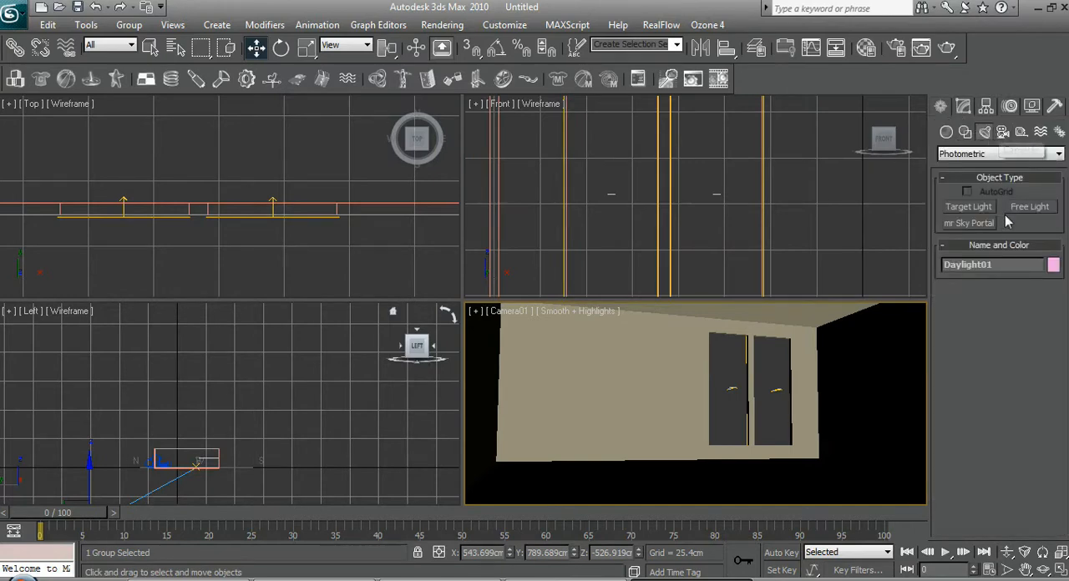
# - Place a photometric free light in the room, render Camera01, and close the render windows
pyautogui.click(1029, 208)
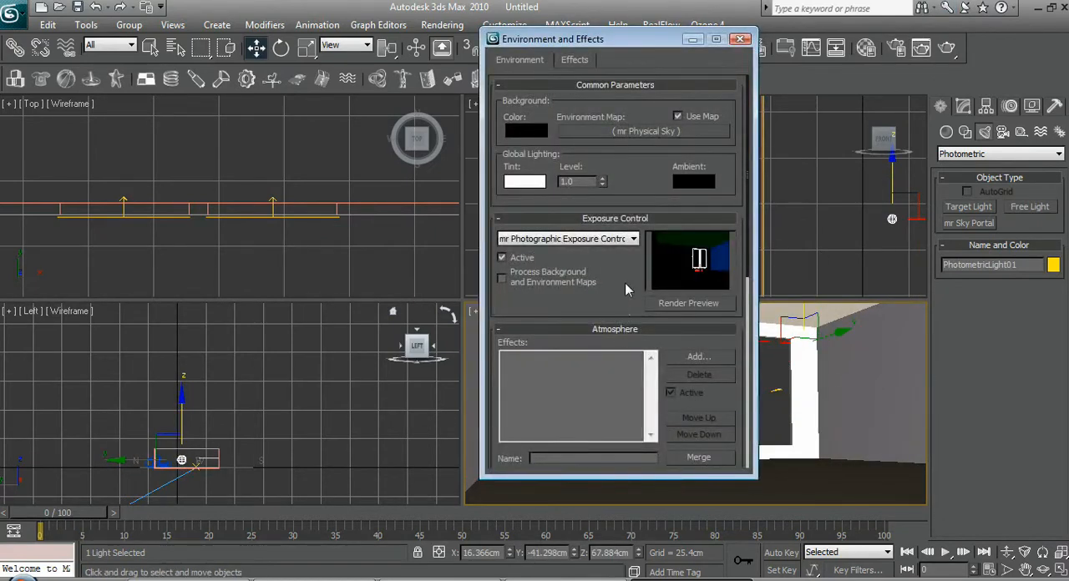
pyautogui.click(689, 302)
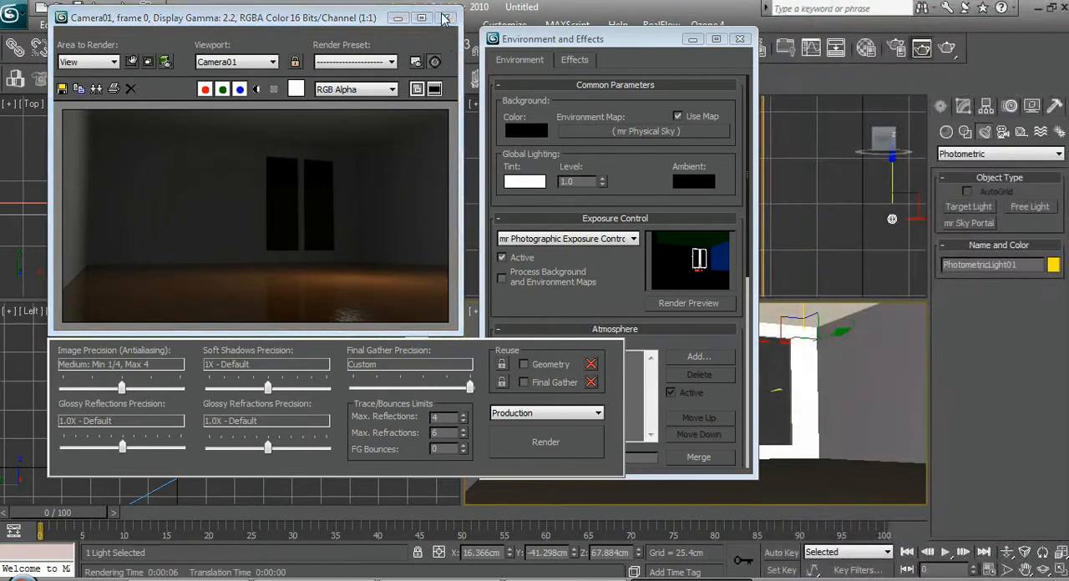
pyautogui.click(739, 38)
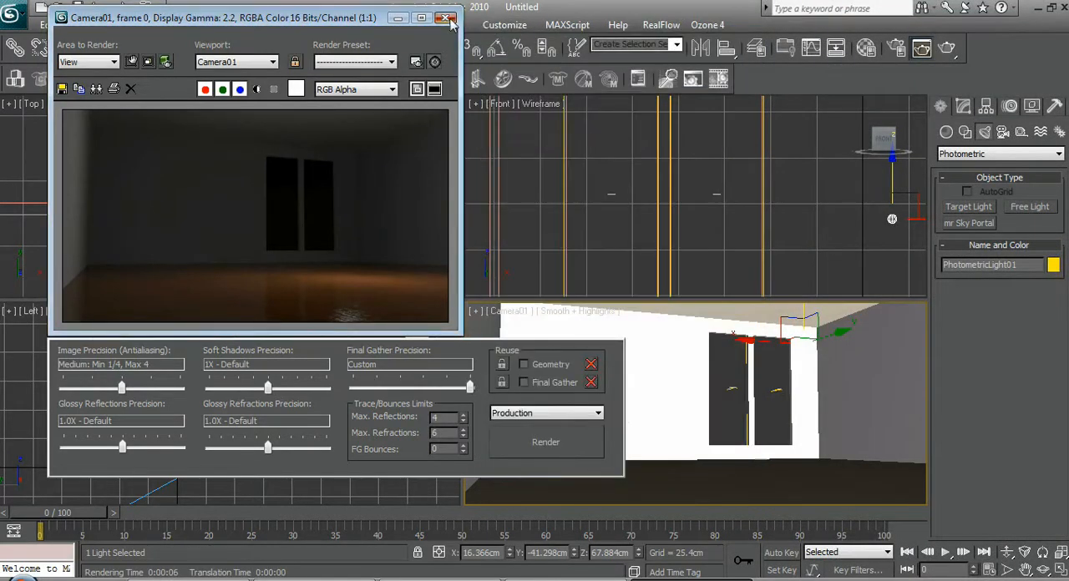
pyautogui.click(448, 17)
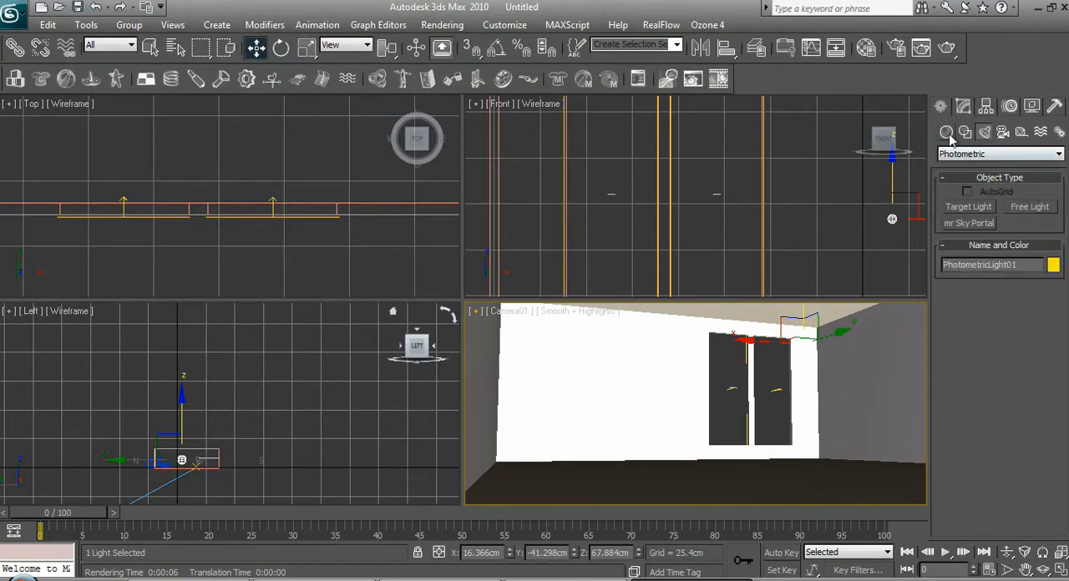
# - Draw a thin box pane filling one window opening and move a second pane into the other
pyautogui.click(998, 154)
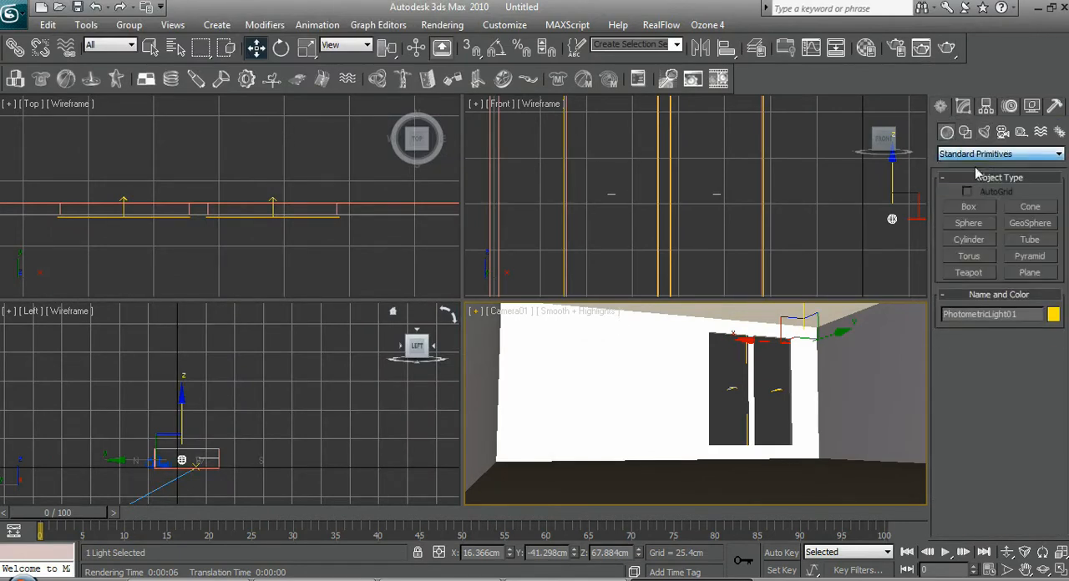
pyautogui.click(969, 208)
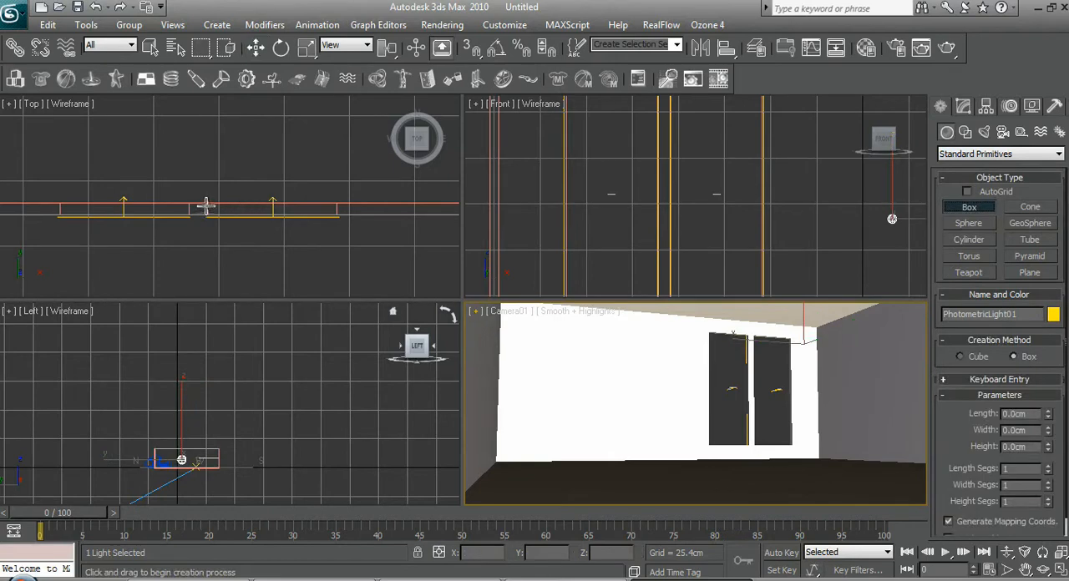
pyautogui.moveTo(209, 209); pyautogui.dragTo(342, 209)
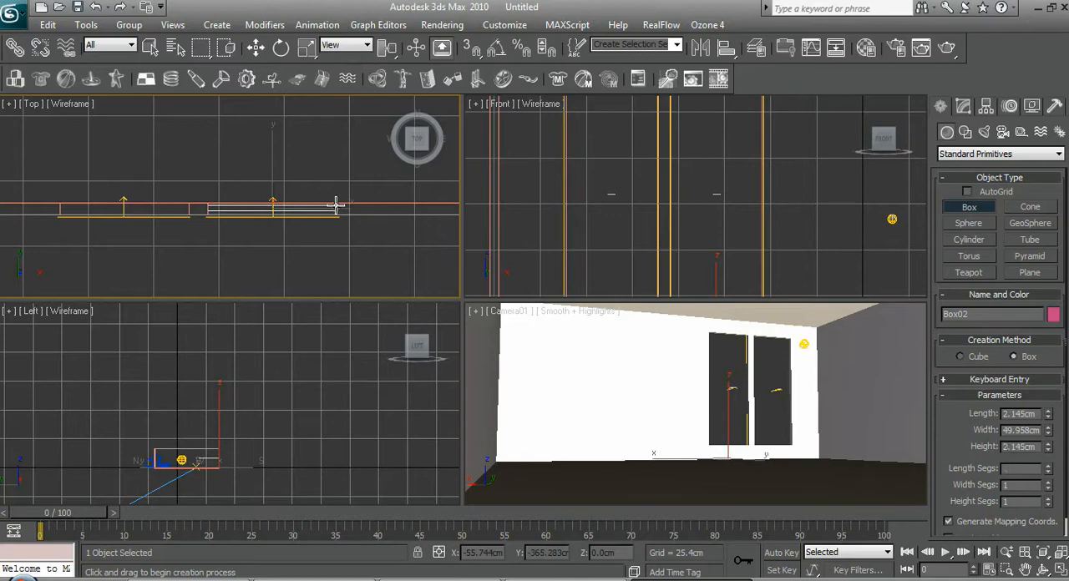
pyautogui.moveTo(727, 393); pyautogui.dragTo(727, 451)
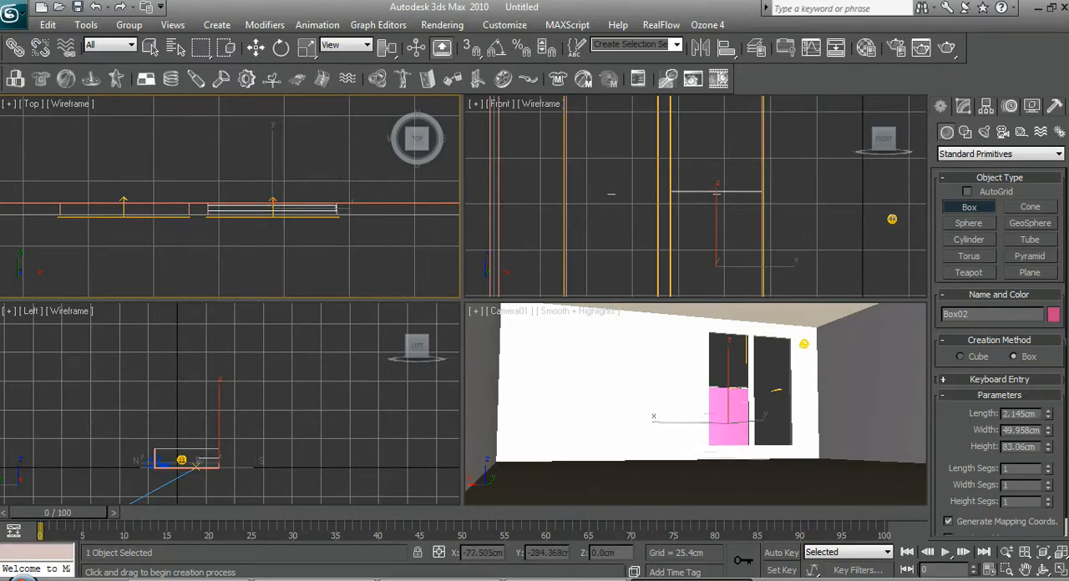
pyautogui.click(304, 47)
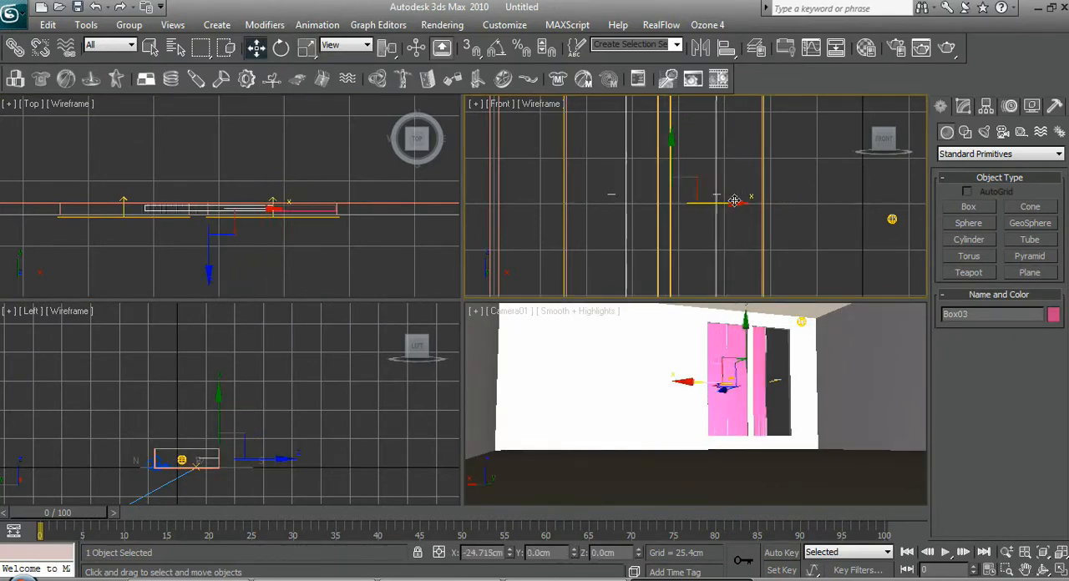
pyautogui.moveTo(735, 201); pyautogui.dragTo(671, 202)
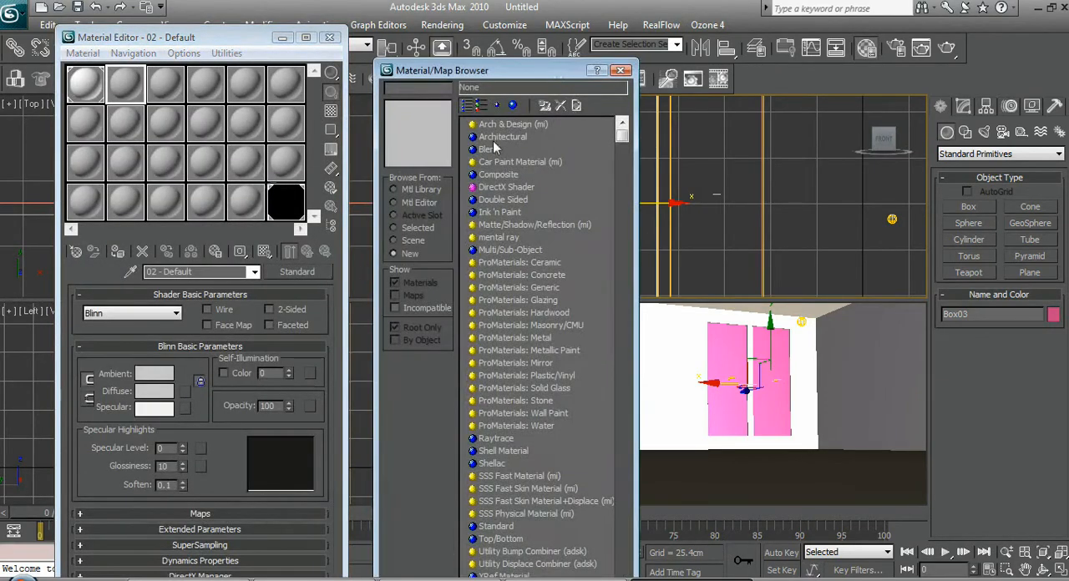
# - Make the pane material an Arch & Design glass template and assign it to the boxes
pyautogui.doubleClick(515, 124)
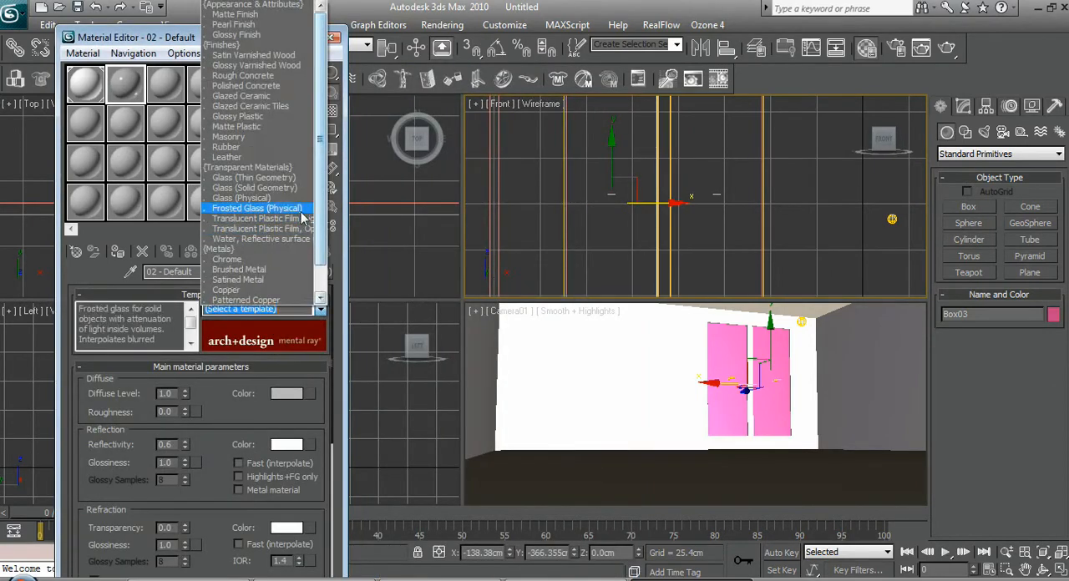
pyautogui.click(254, 187)
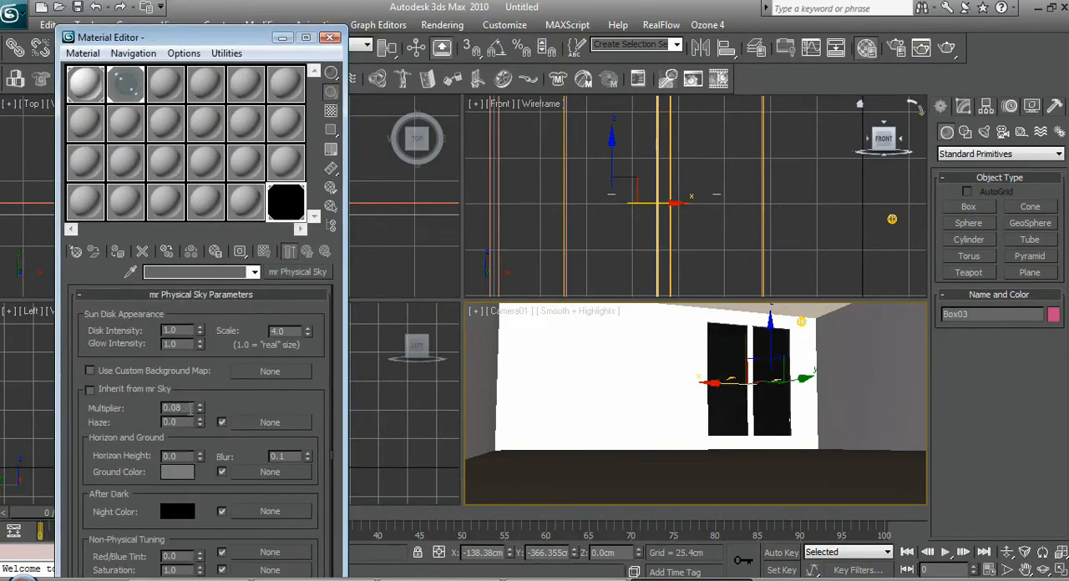
# - Change the mr Physical Sky multiplier, render the camera view at night, and close the render
pyautogui.tripleClick(172, 407)
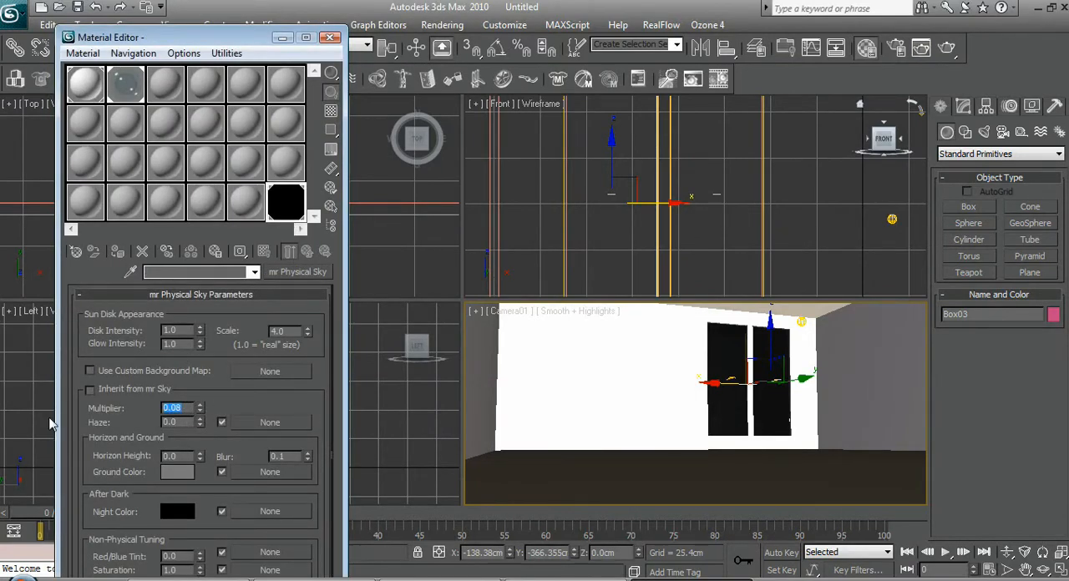
pyautogui.click(91, 389)
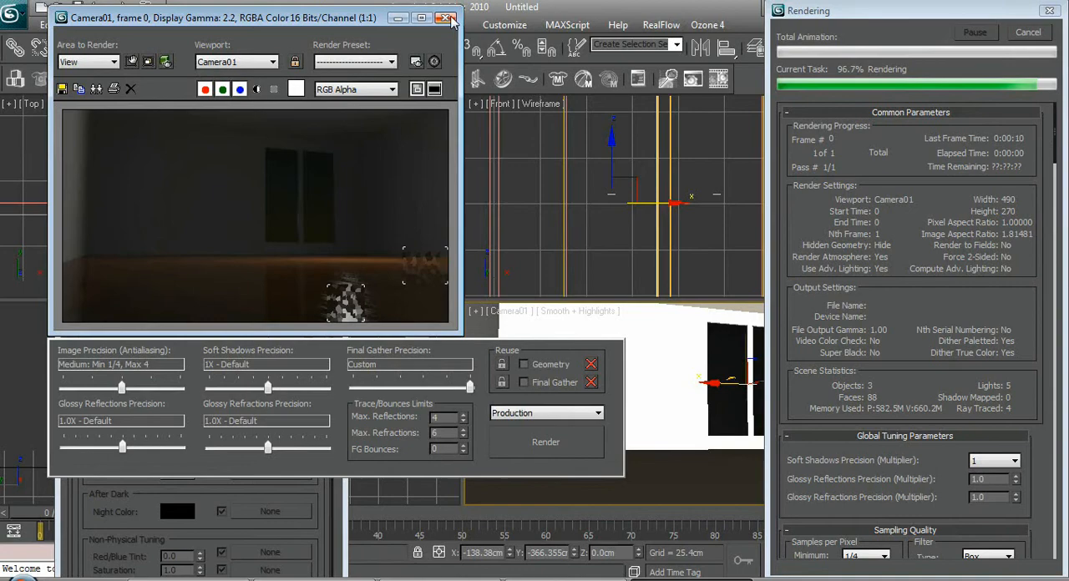
pyautogui.click(447, 17)
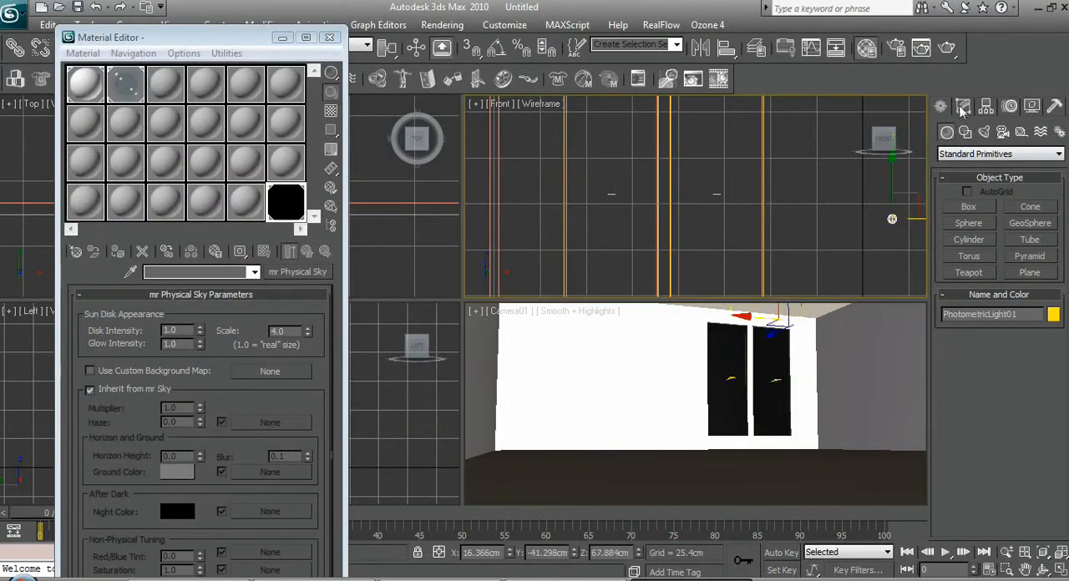
# - Reposition the daylight compass in the Top view and disable Inherit from mr Sky again
pyautogui.click(962, 107)
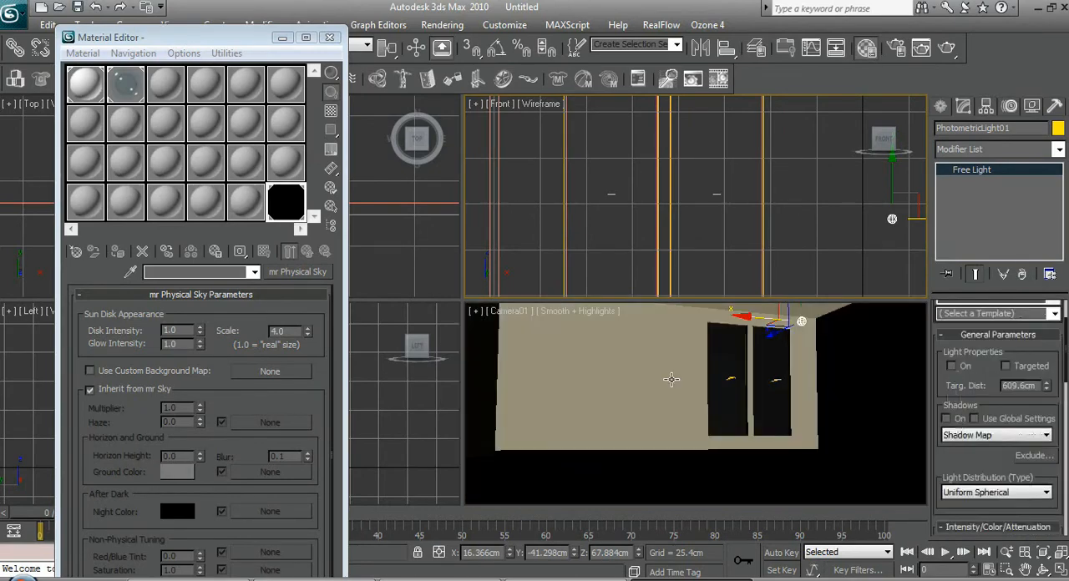
pyautogui.click(329, 37)
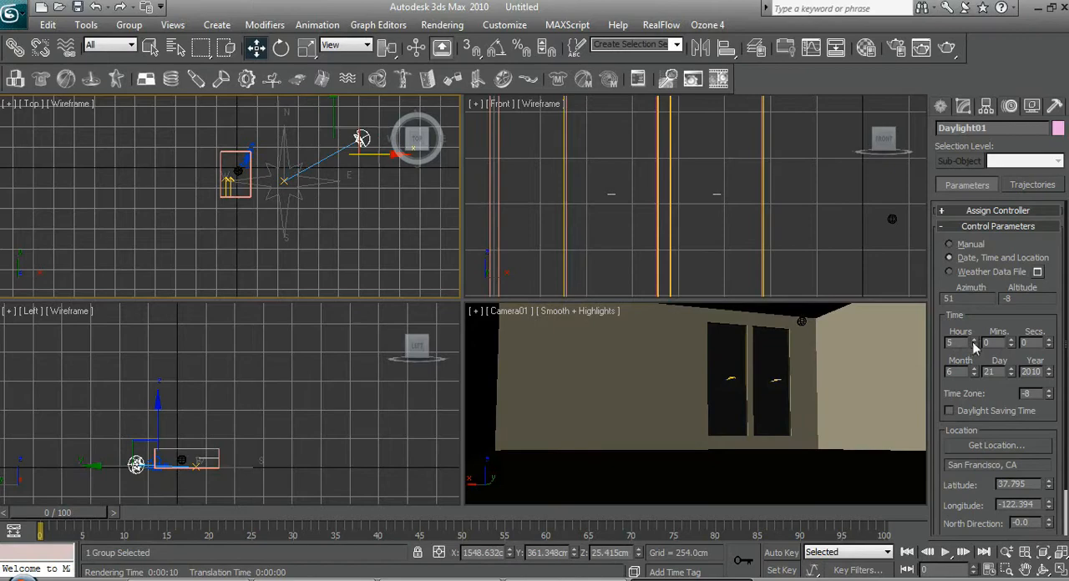
pyautogui.moveTo(361, 138); pyautogui.dragTo(365, 150)
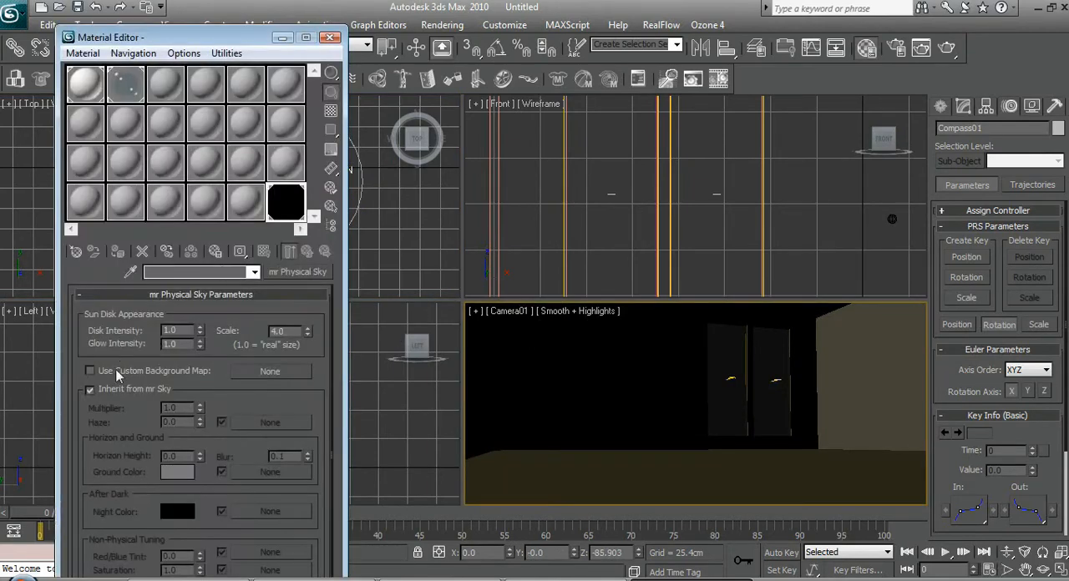
pyautogui.click(90, 389)
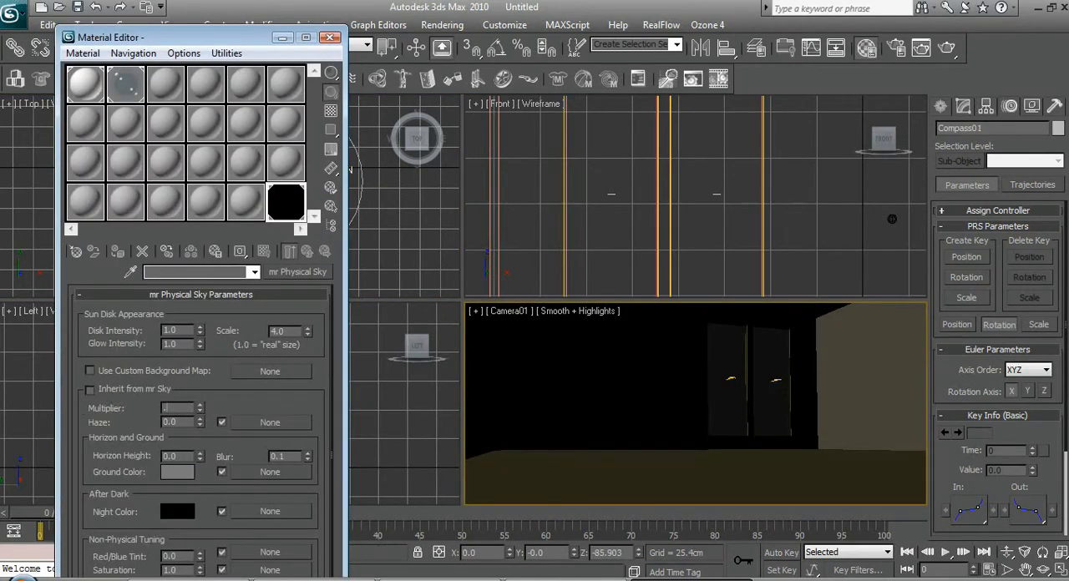